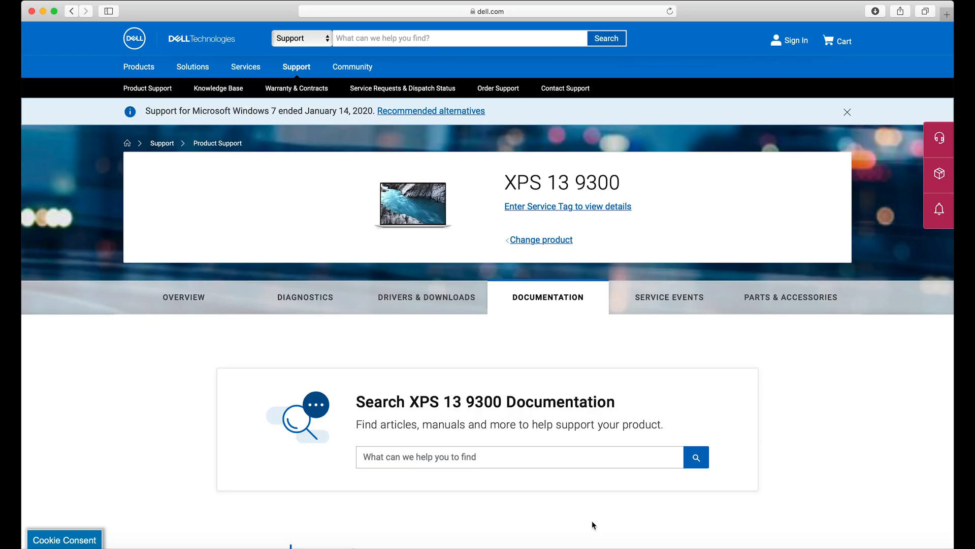
mouse_move(593, 365)
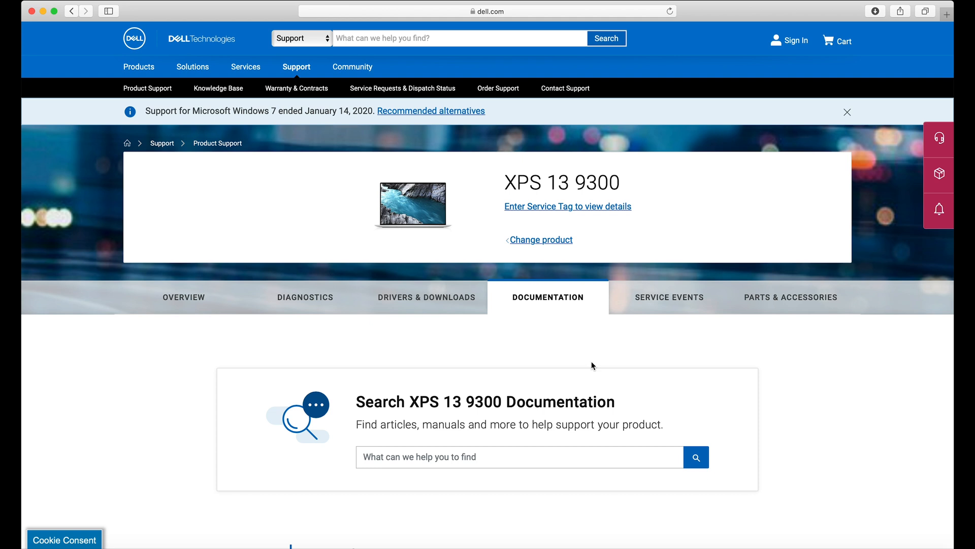
mouse_move(561, 312)
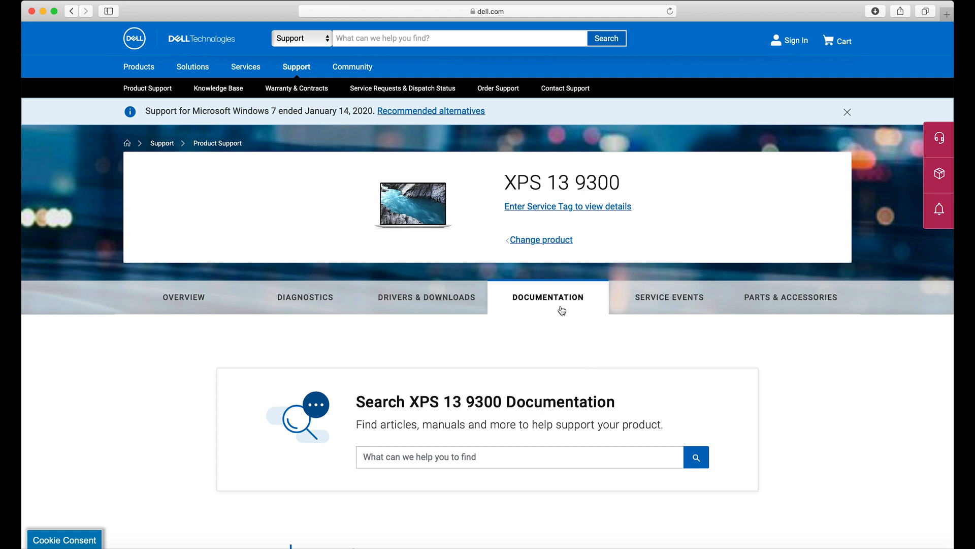
mouse_move(570, 380)
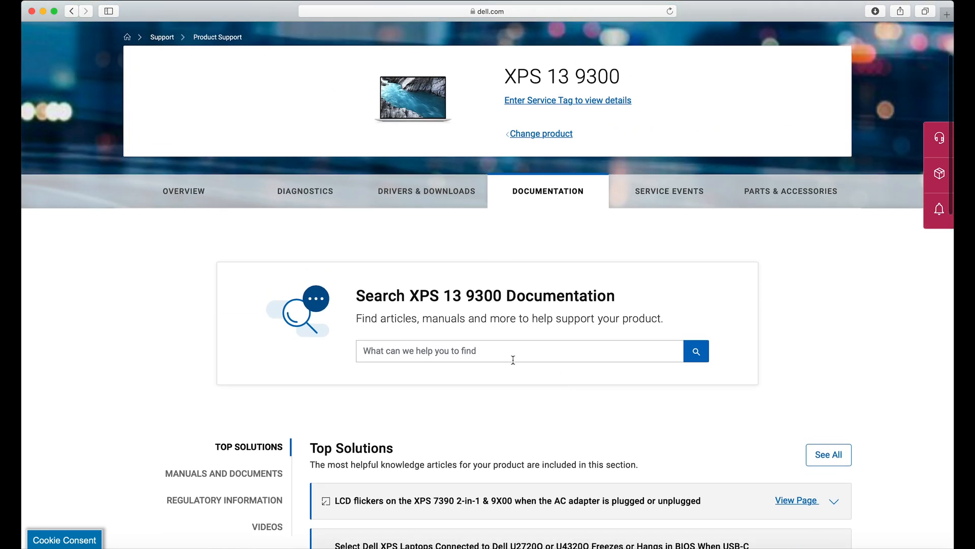
Step: Search Dell Support documentation for "XPS 13 9300" to list its guides and manuals
click(497, 351)
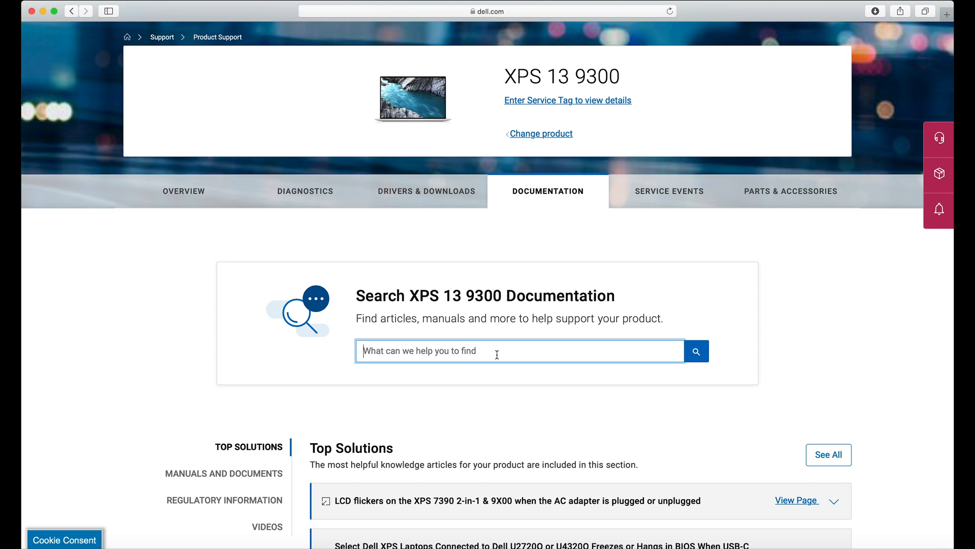
text(xPS 13)
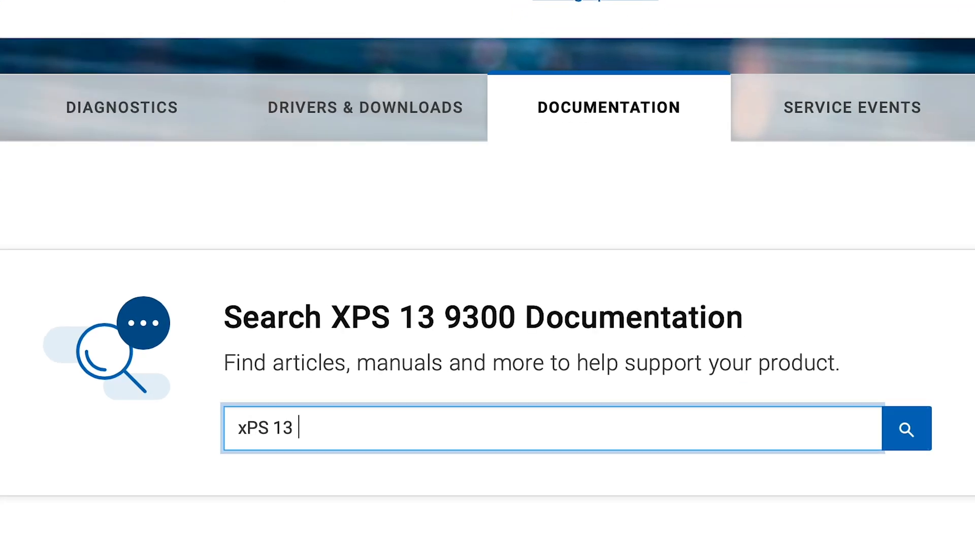
text(9300)
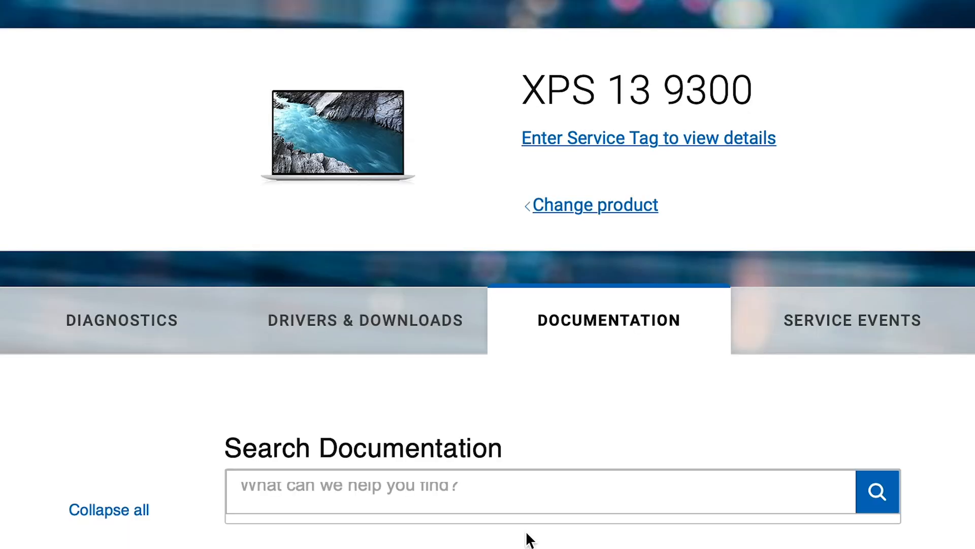
text(xPS 13 9300)
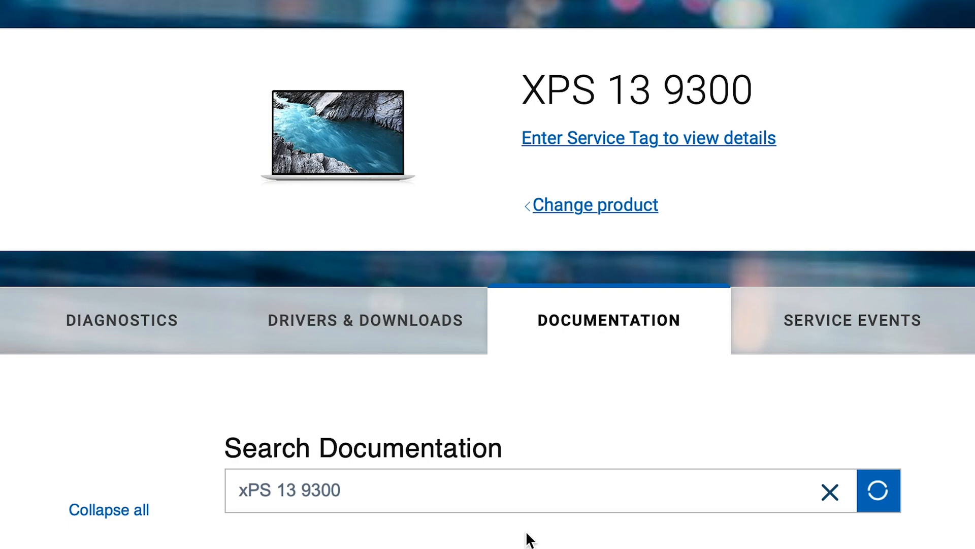
click(882, 491)
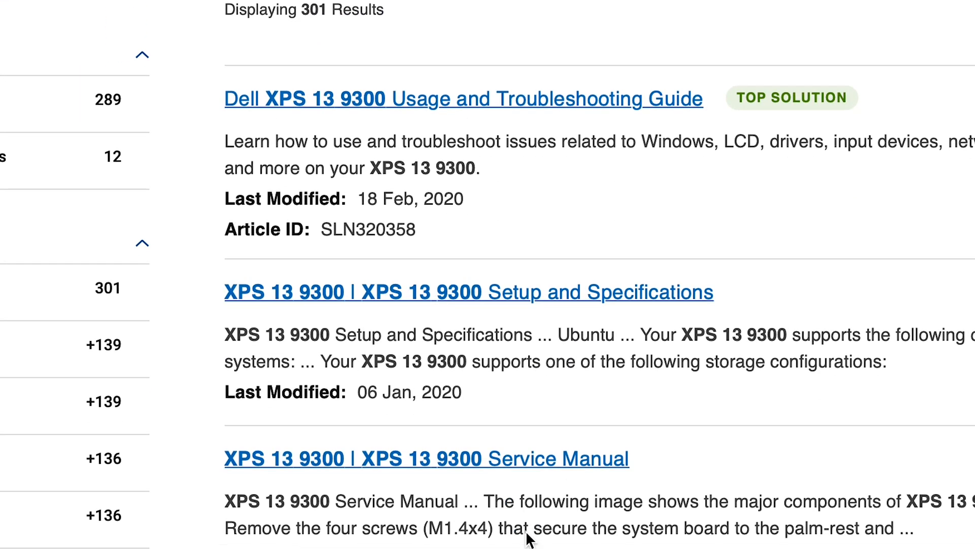
Step: Scroll the Service Manual PDF down to its Contents page
scroll(down, 3)
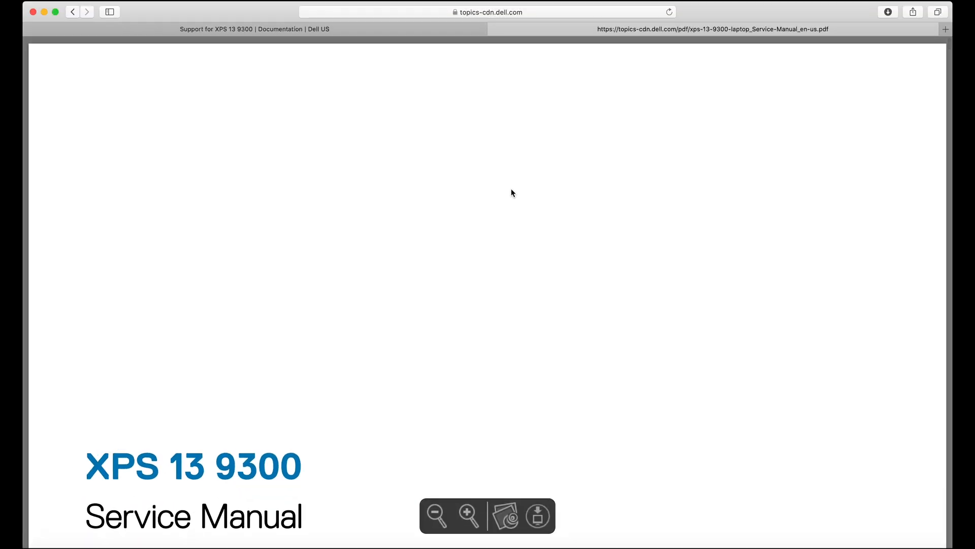
scroll(down, 3)
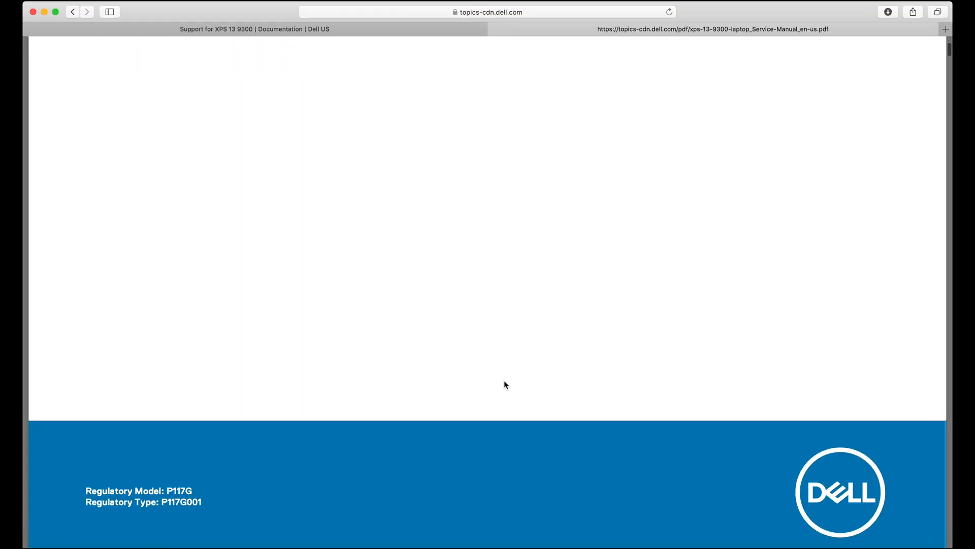
scroll(down, 3)
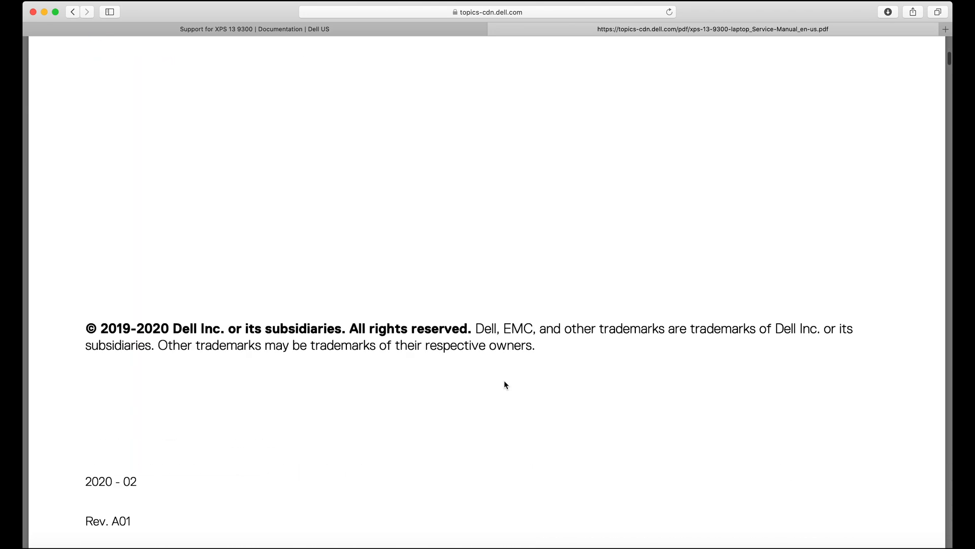
scroll(down, 3)
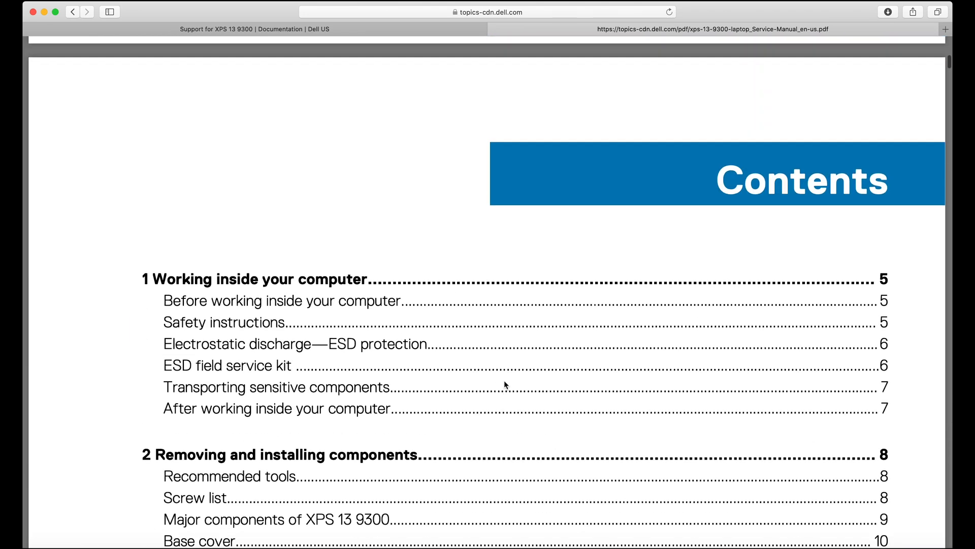
scroll(down, 3)
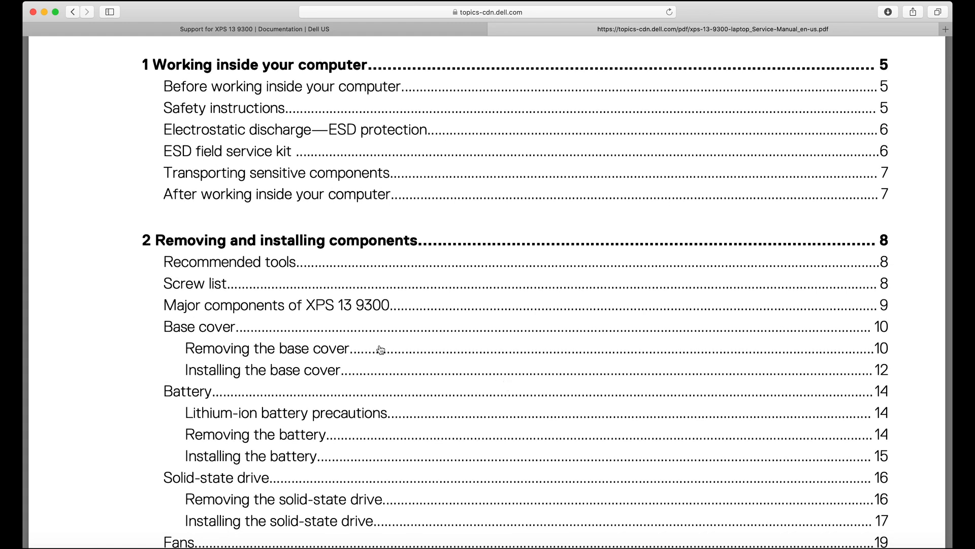
mouse_move(306, 333)
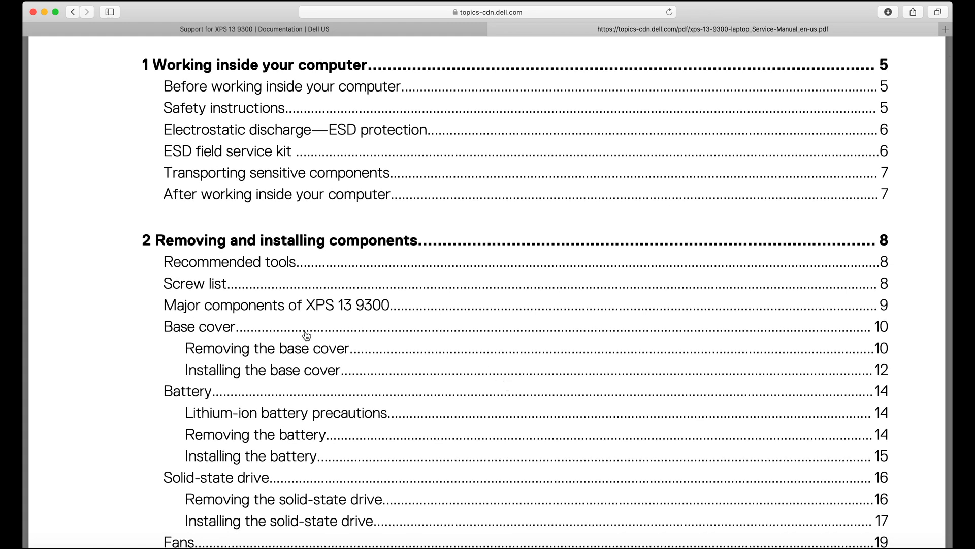
Step: Jump to the Screw list table and pick out the M2x3 screw size for the SSD bracket
click(187, 284)
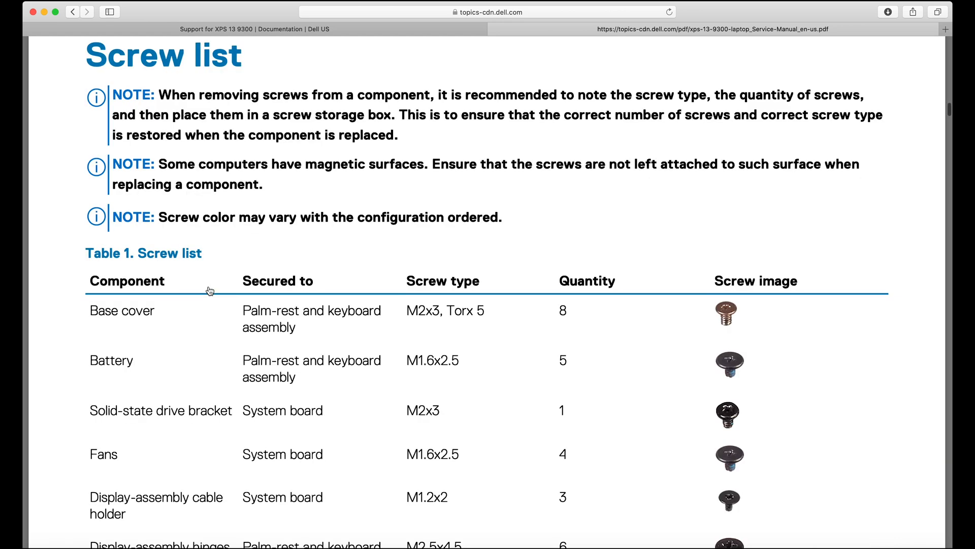
scroll(down, 3)
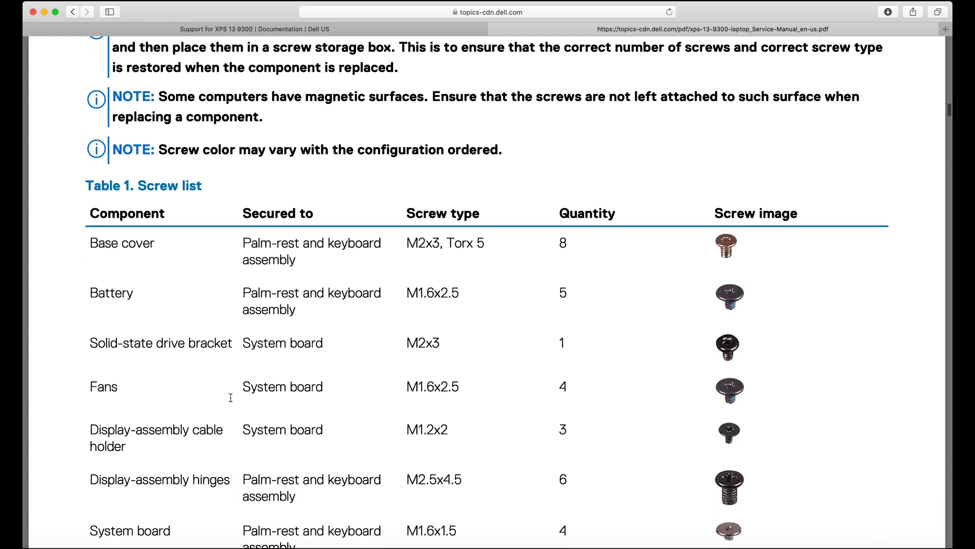
scroll(down, 3)
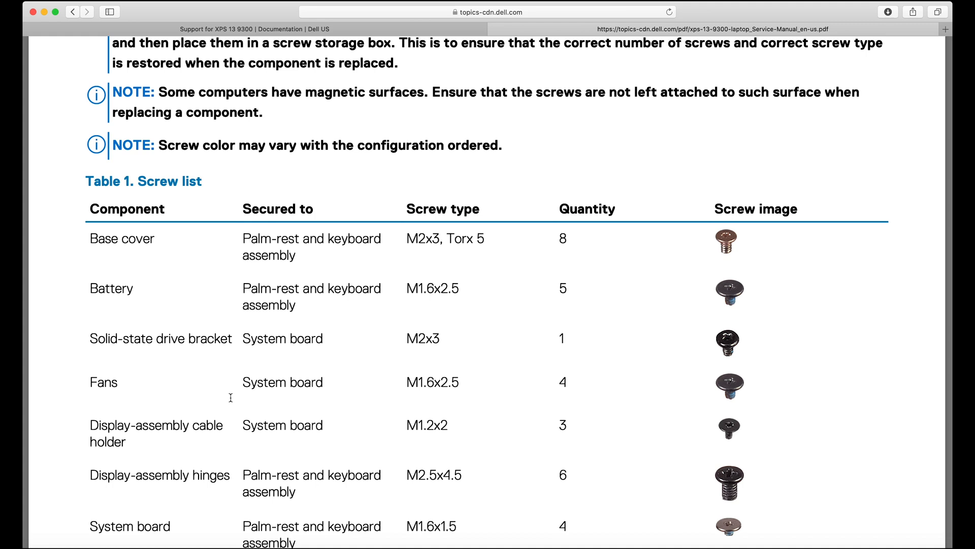
scroll(down, 3)
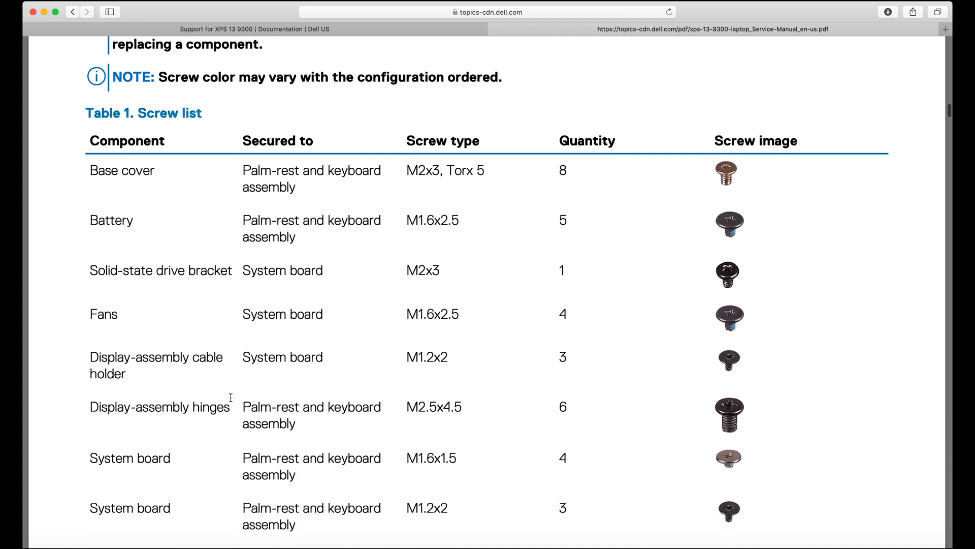
scroll(down, 3)
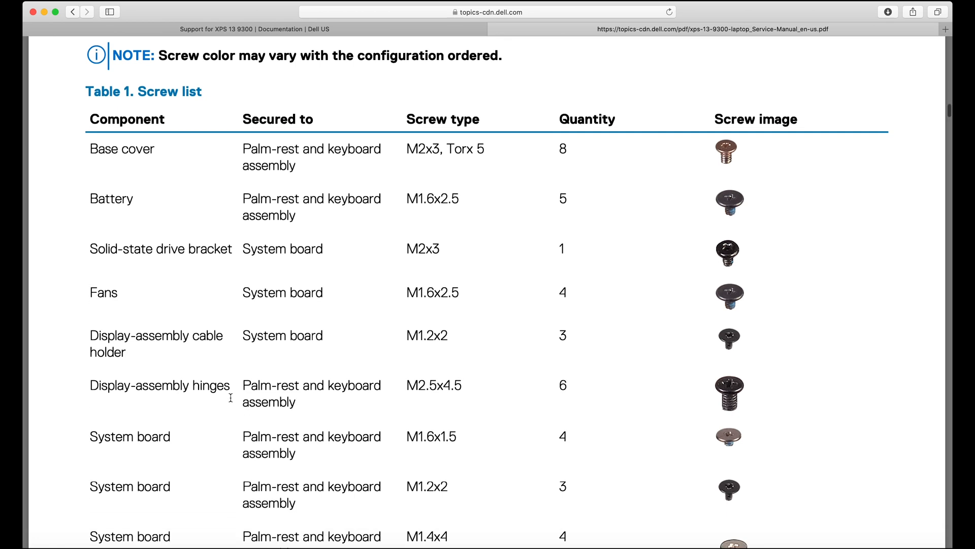
scroll(down, 3)
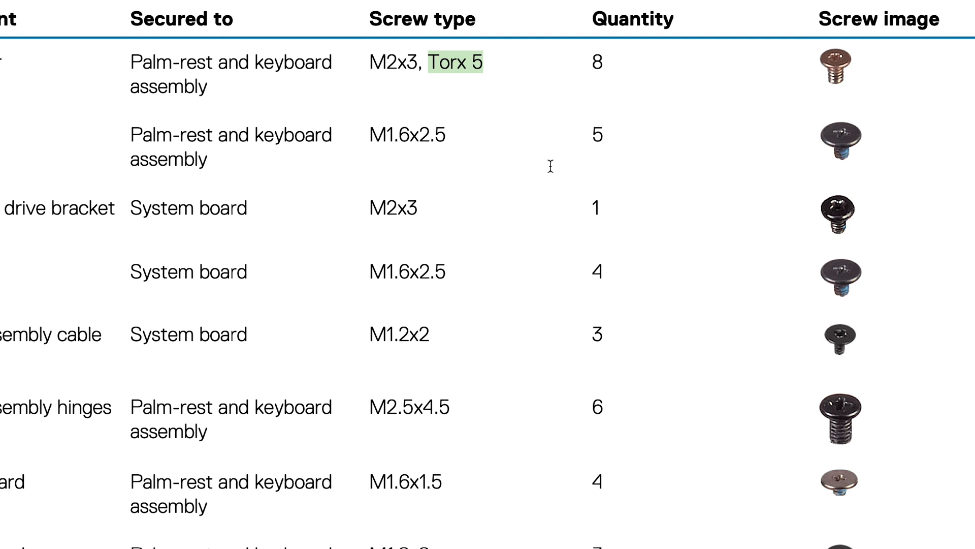
scroll(down, 3)
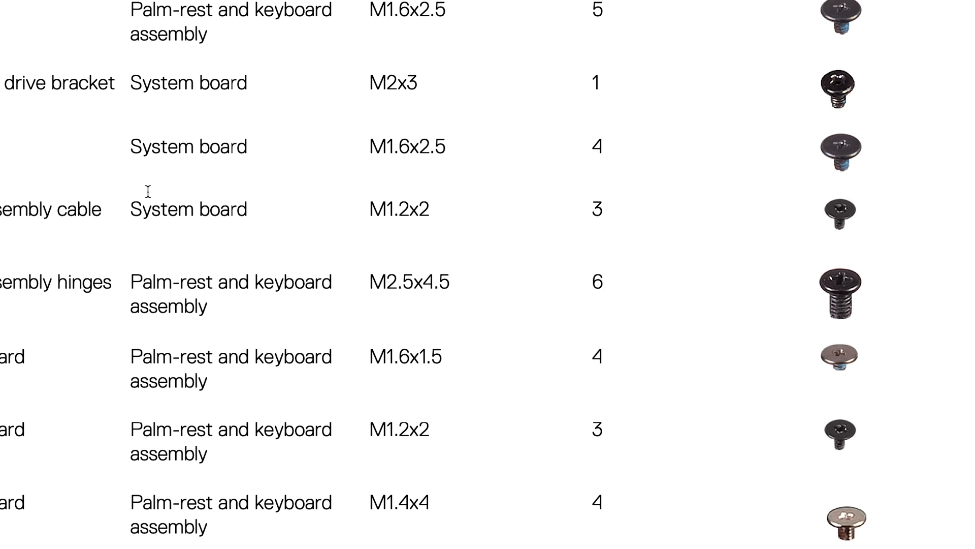
mouse_move(341, 84)
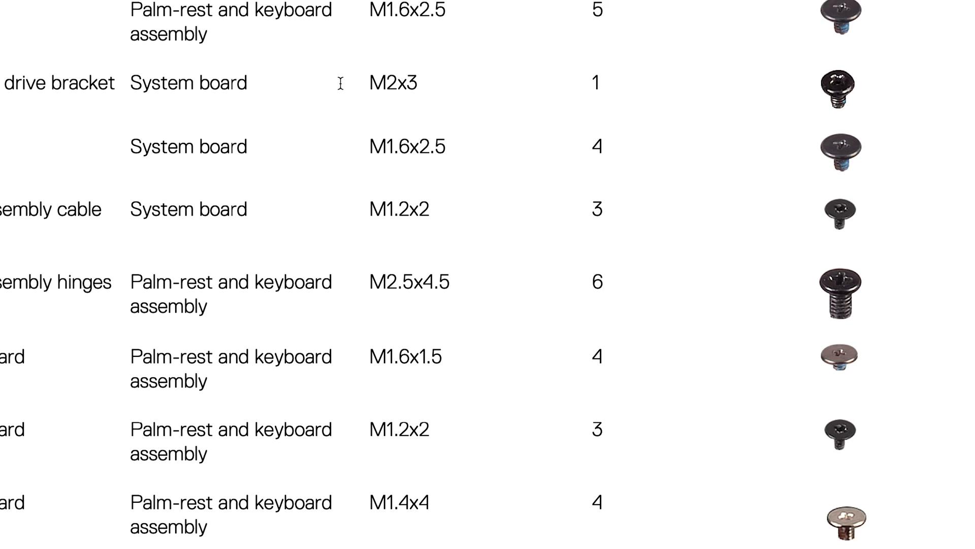
double_click(396, 84)
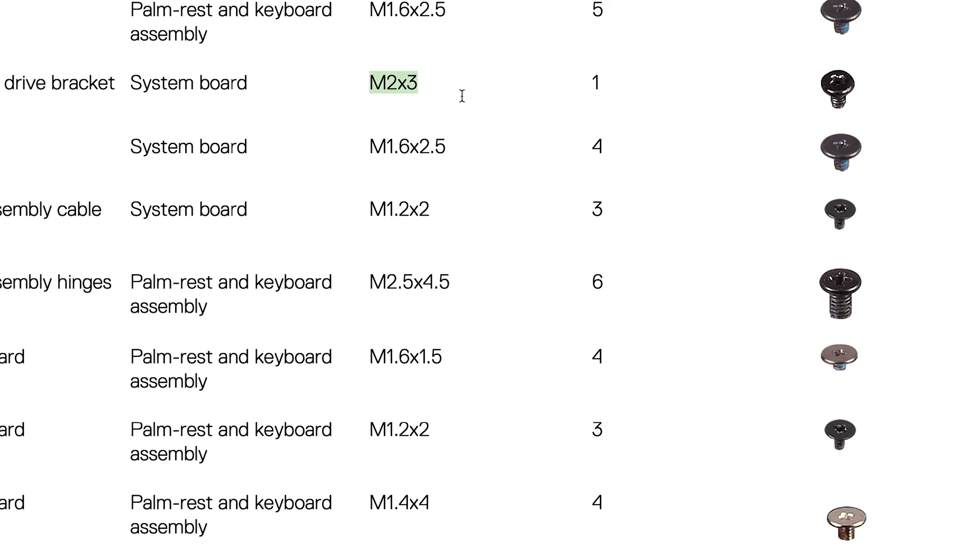
mouse_move(849, 92)
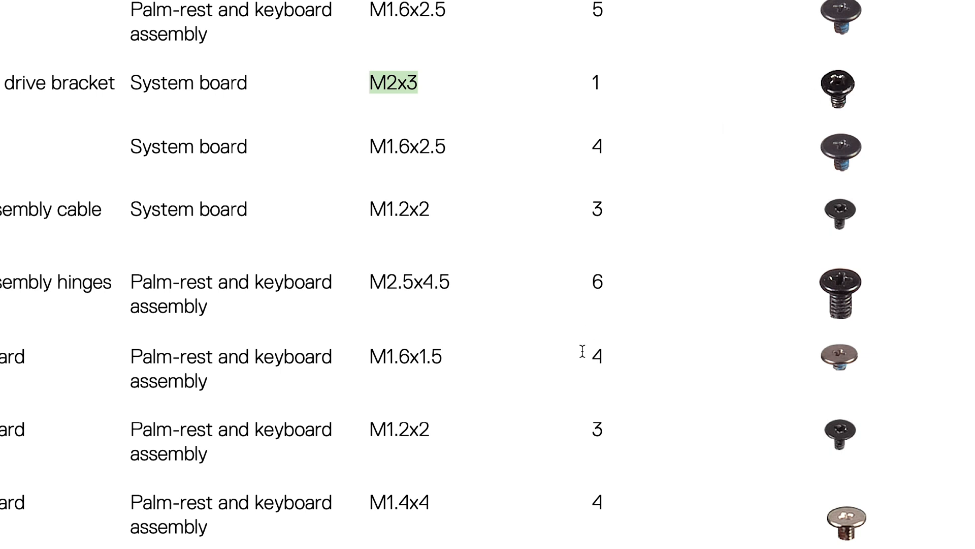
Step: Scroll the manual down to the Battery section with its five-screw removal diagram
scroll(down, 3)
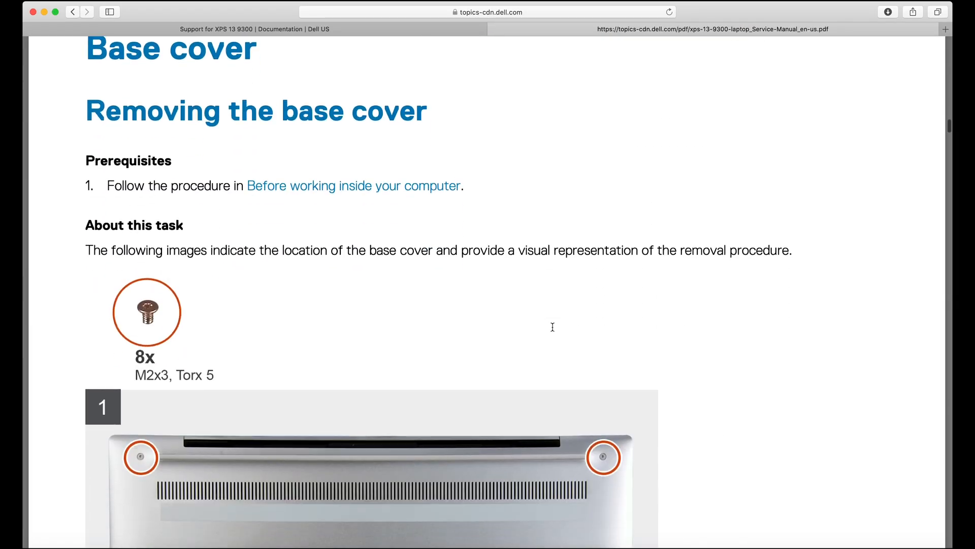
scroll(down, 3)
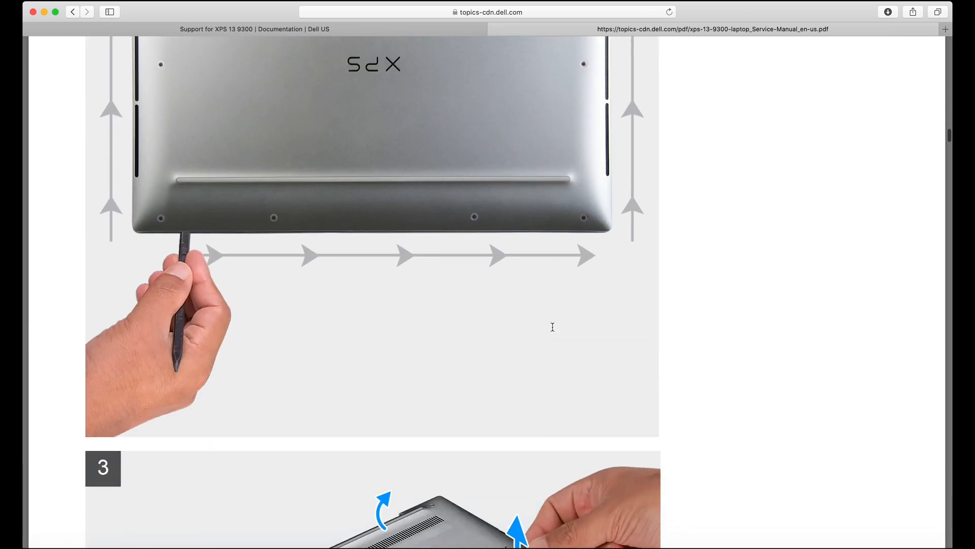
scroll(down, 3)
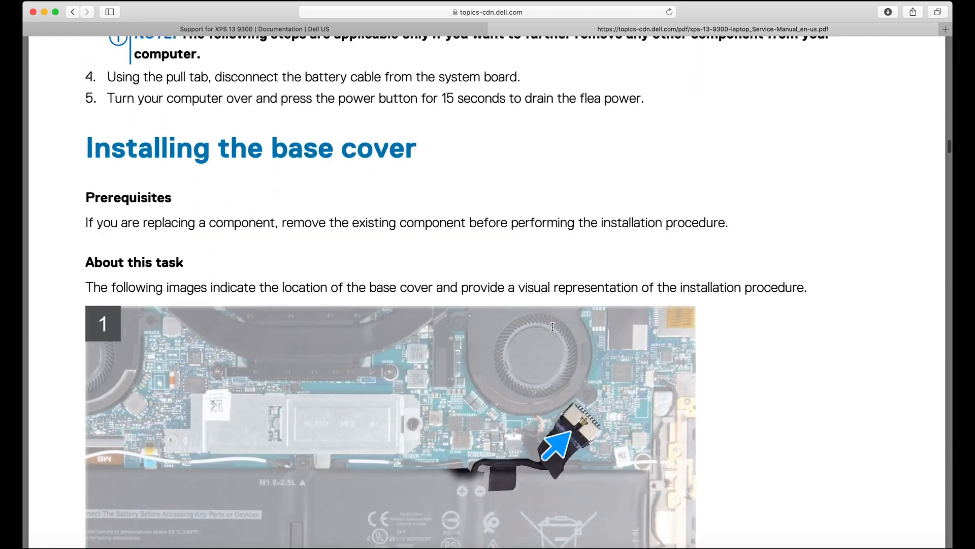
scroll(down, 3)
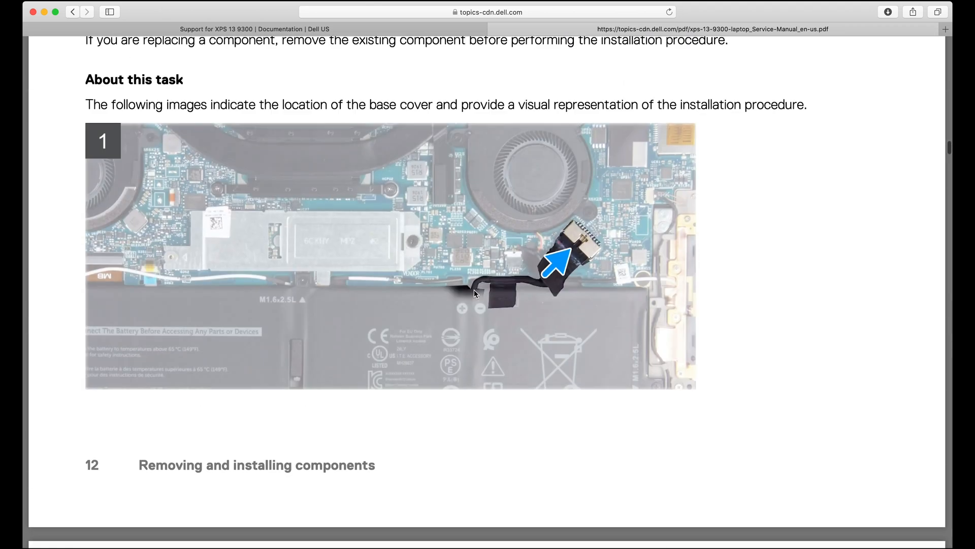
mouse_move(570, 279)
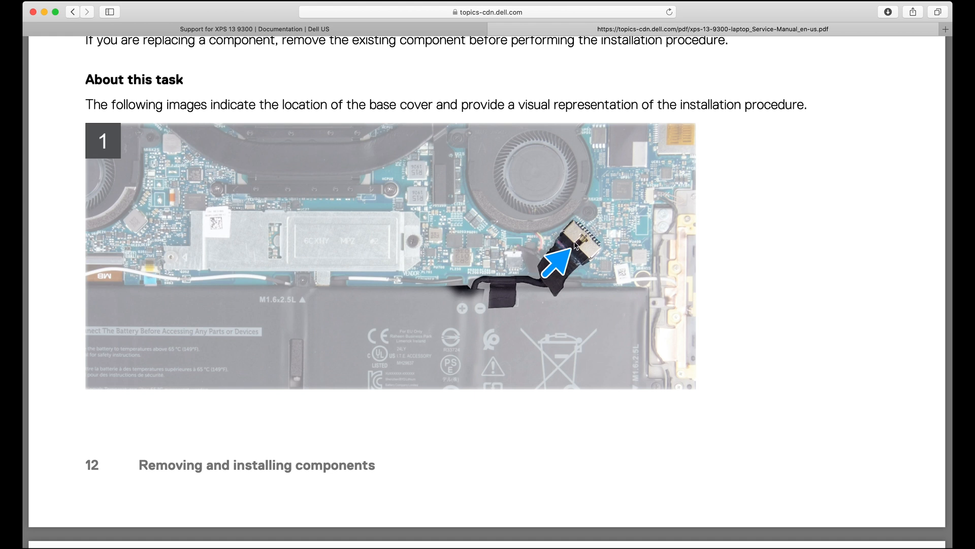
mouse_move(567, 215)
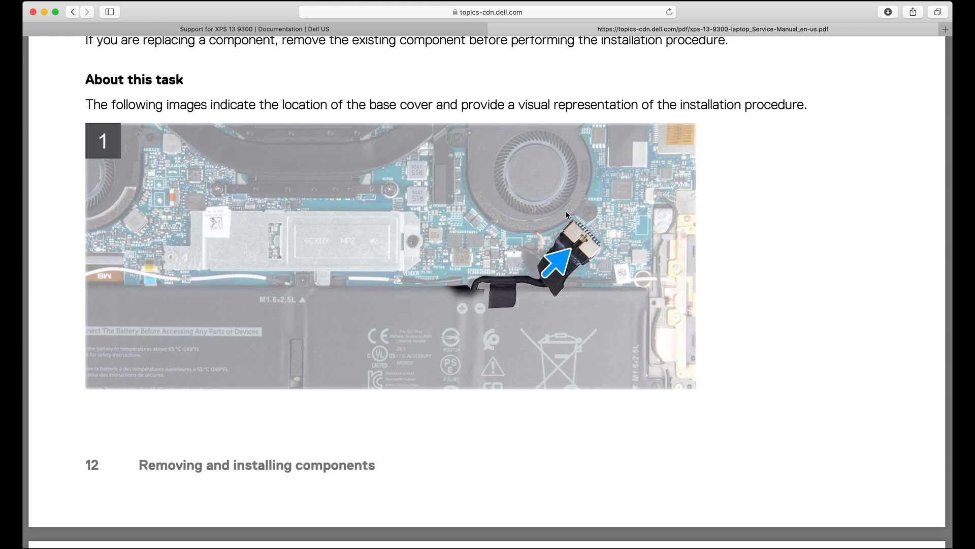
mouse_move(590, 244)
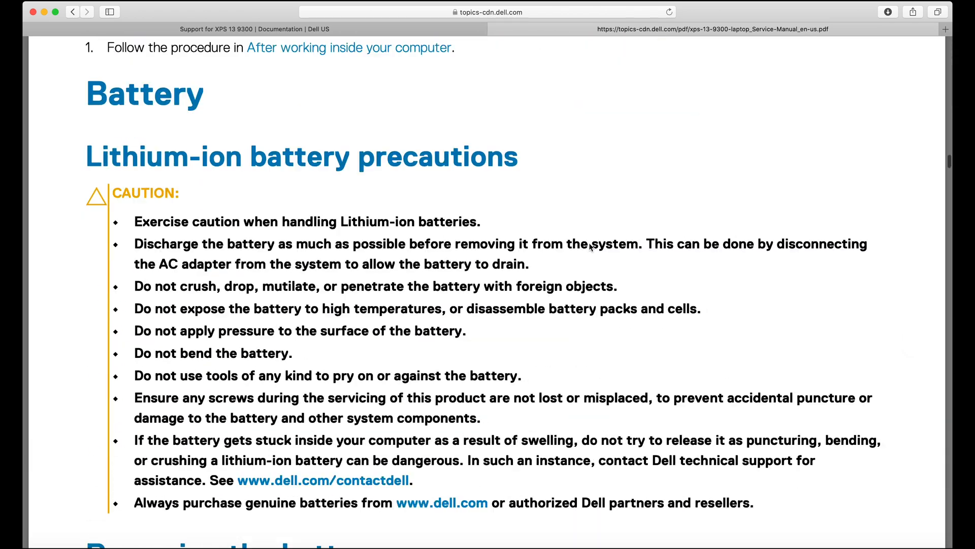
scroll(down, 3)
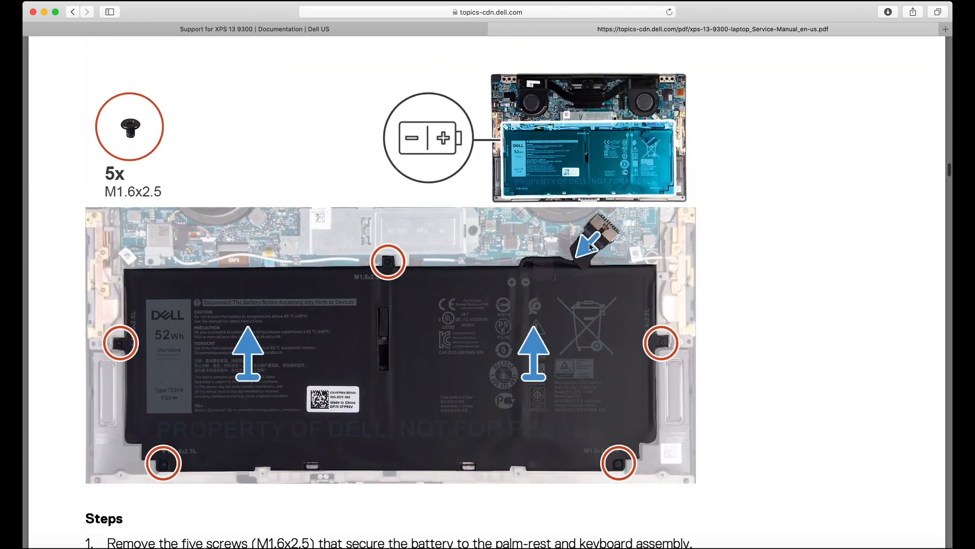
scroll(down, 3)
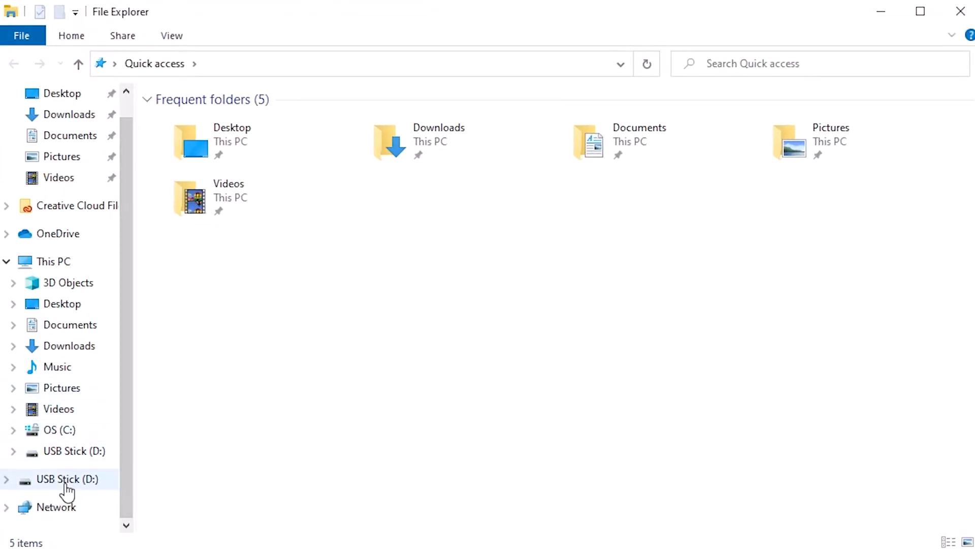
Step: Bring up Format for USB Stick (D:) and choose NTFS as the file system
right_click(66, 480)
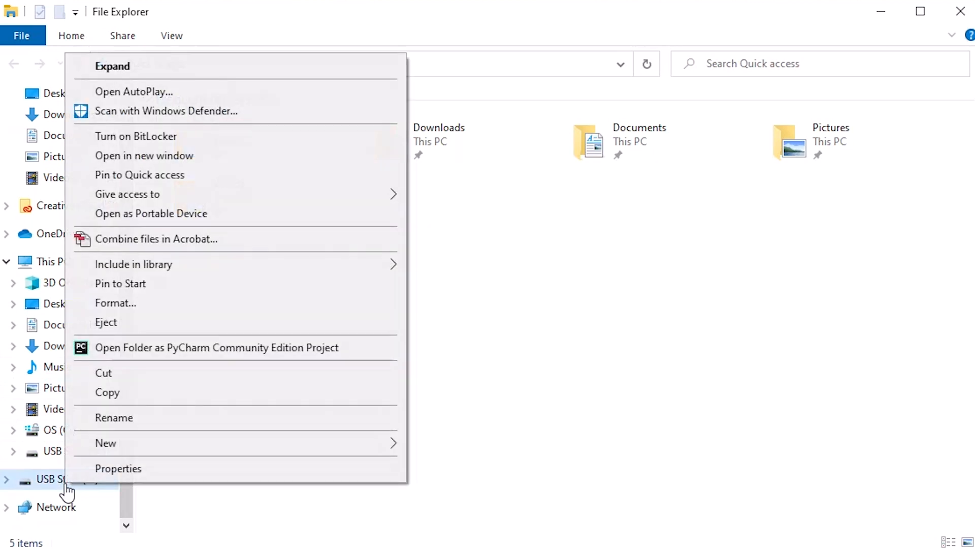
click(115, 303)
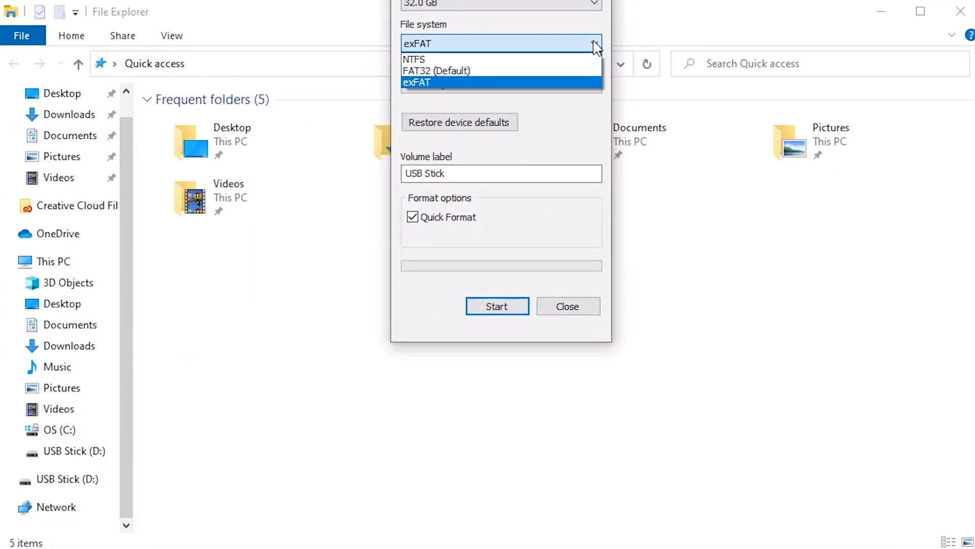
click(415, 59)
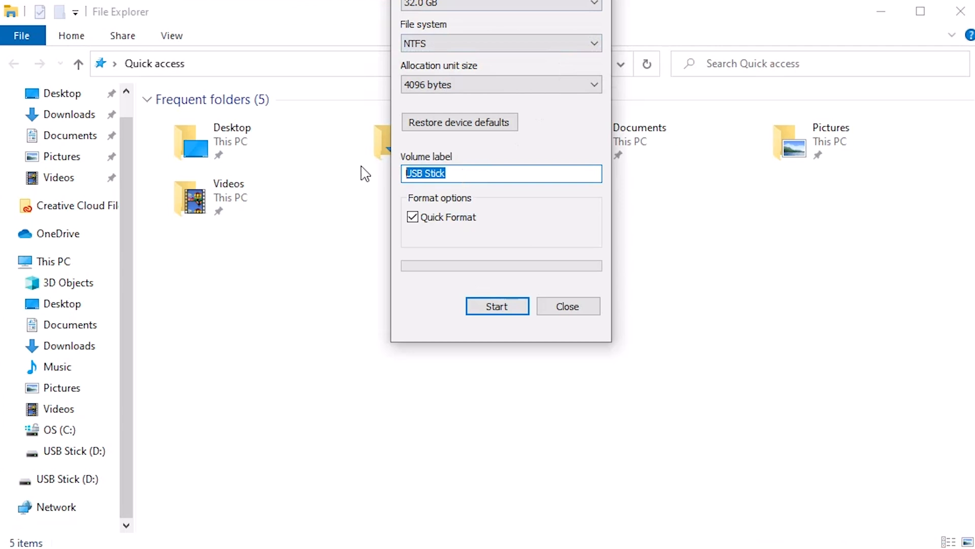
click(534, 174)
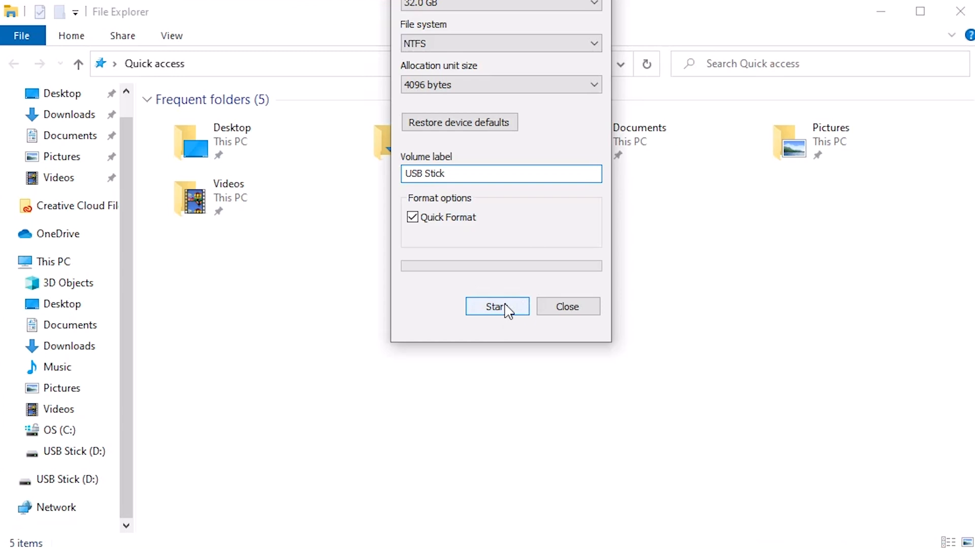
Step: Run the quick format, confirming data erasure, and close the format window when complete
click(498, 306)
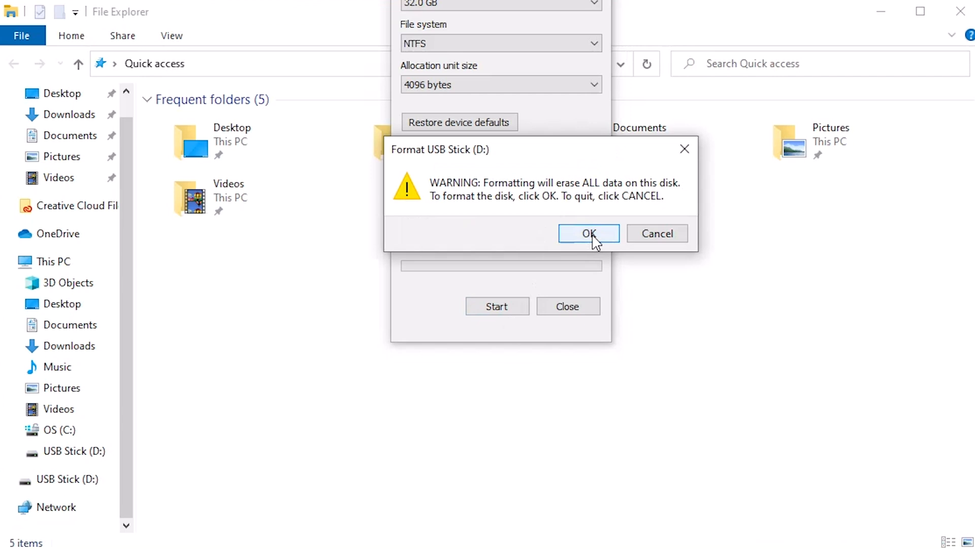
click(589, 234)
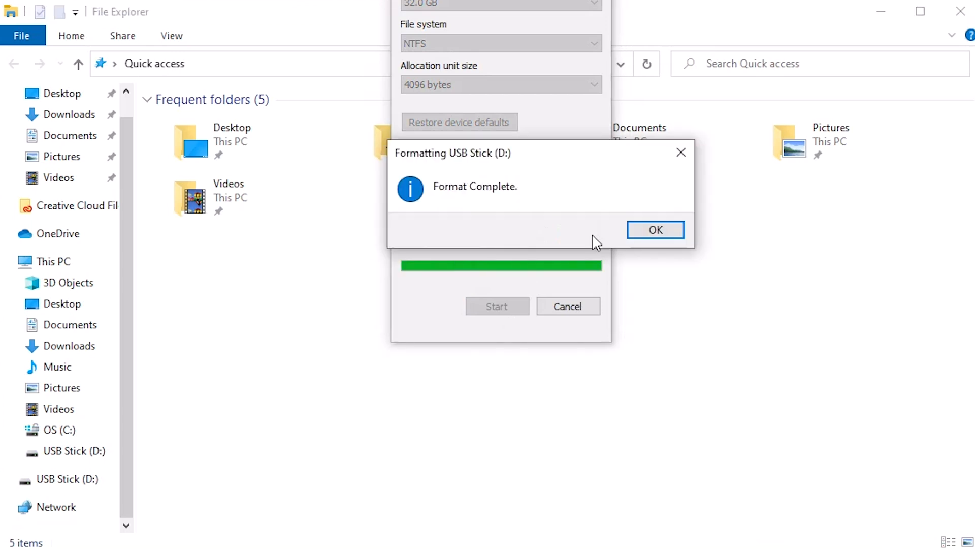
click(655, 229)
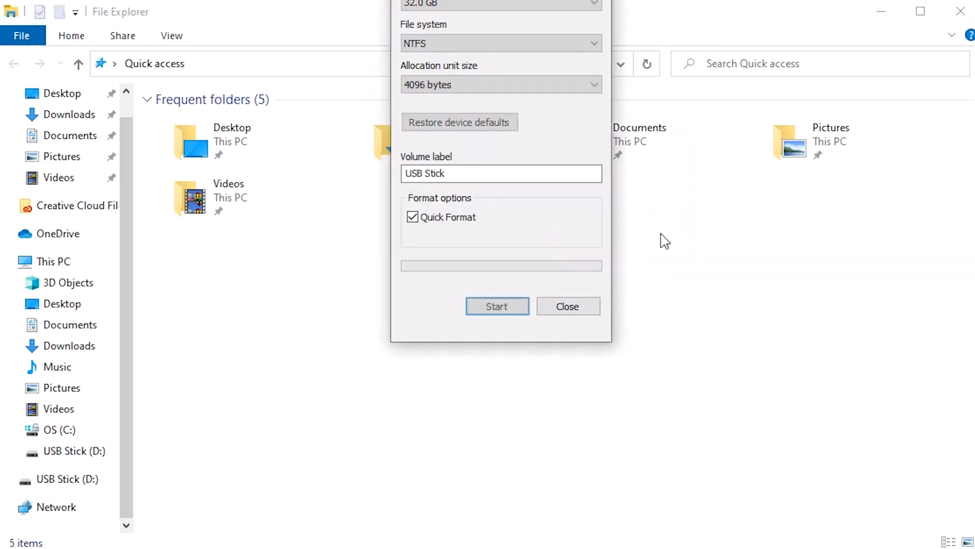
click(567, 307)
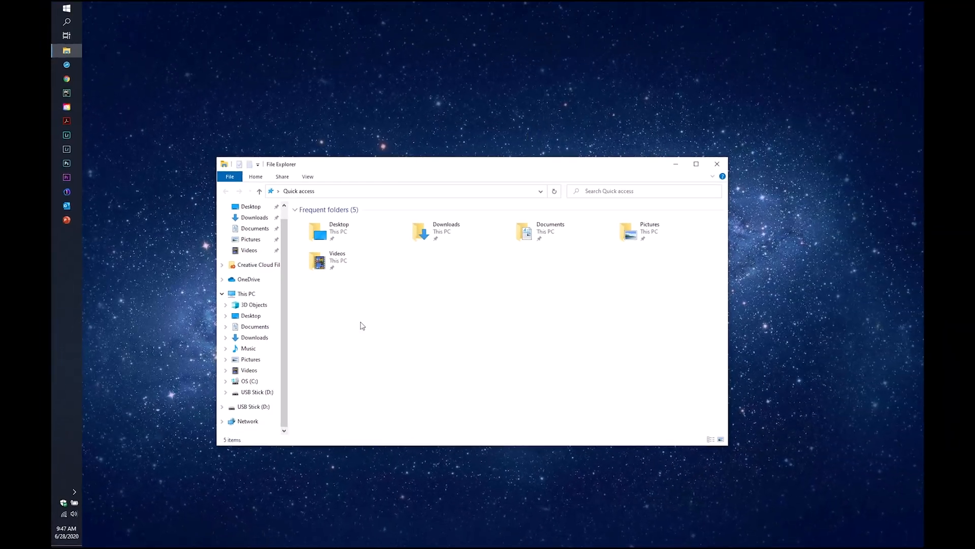
Step: Confirm USB Stick (D:) is empty, close File Explorer, and launch Recovery Drive from Start search
click(252, 406)
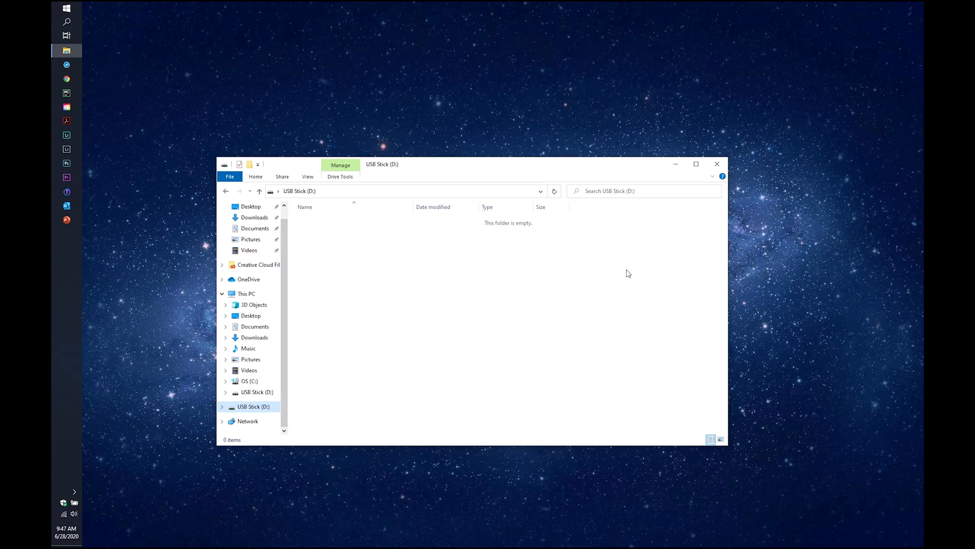
click(718, 165)
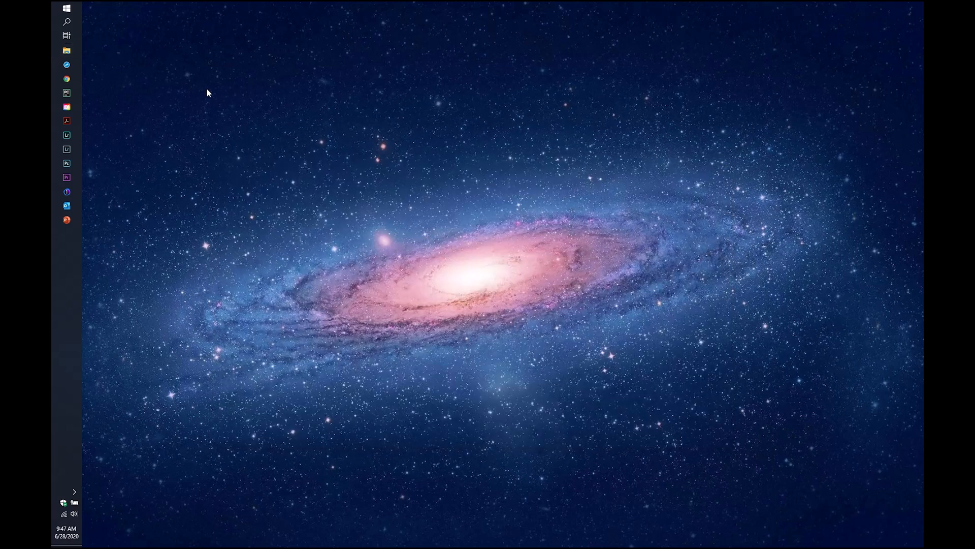
click(66, 8)
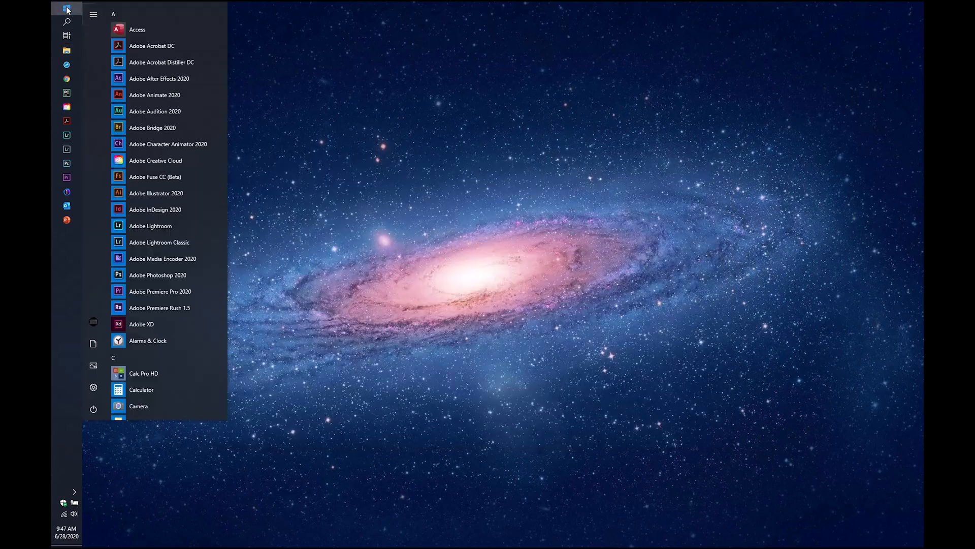
text(recover)
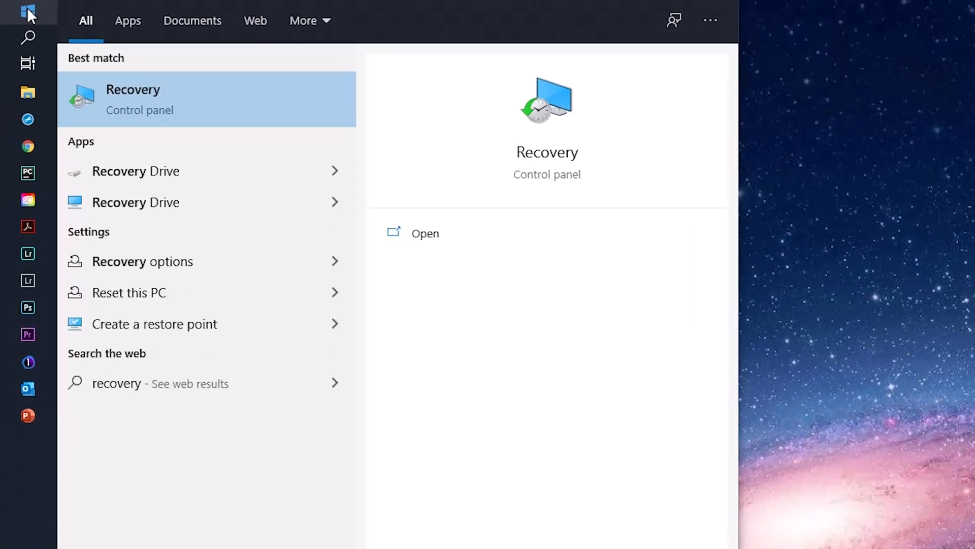
mouse_move(144, 181)
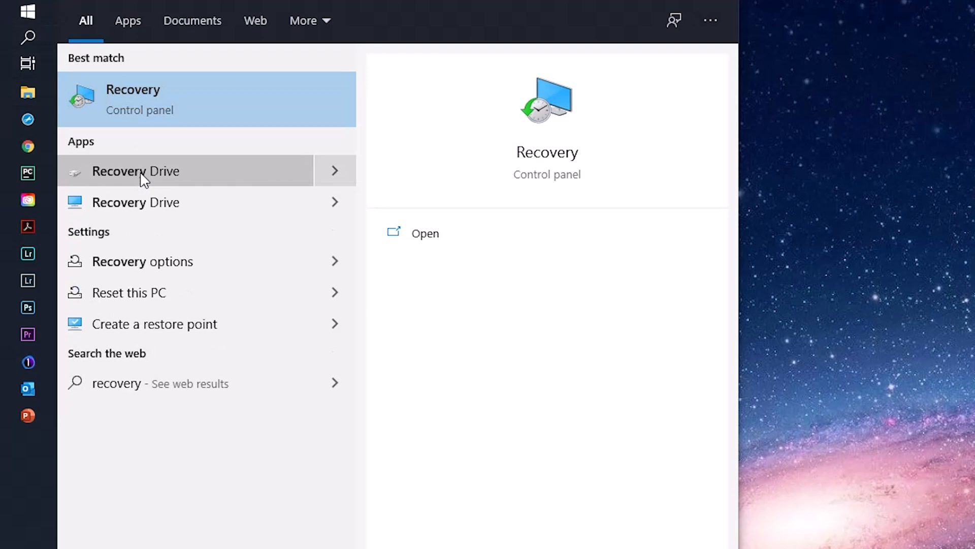
mouse_move(175, 180)
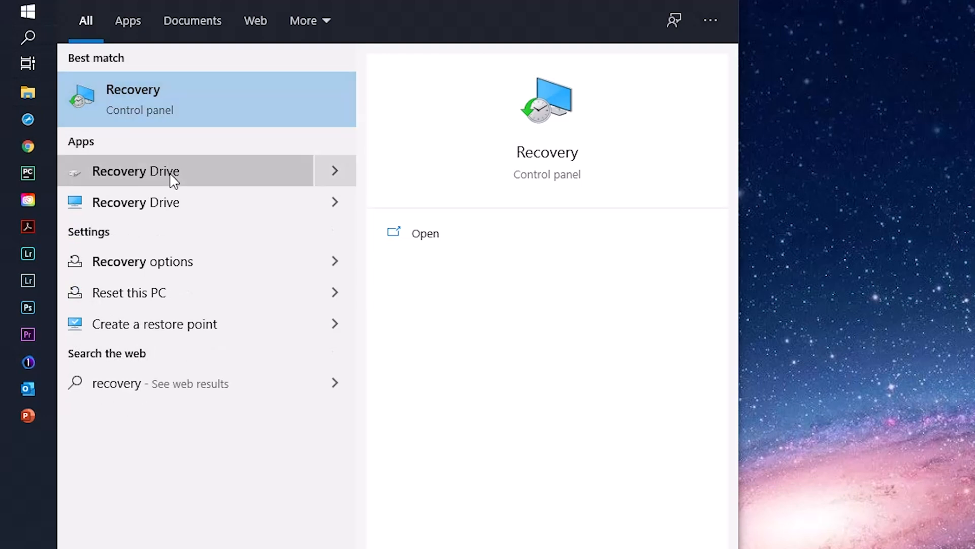
mouse_move(230, 245)
text(c)
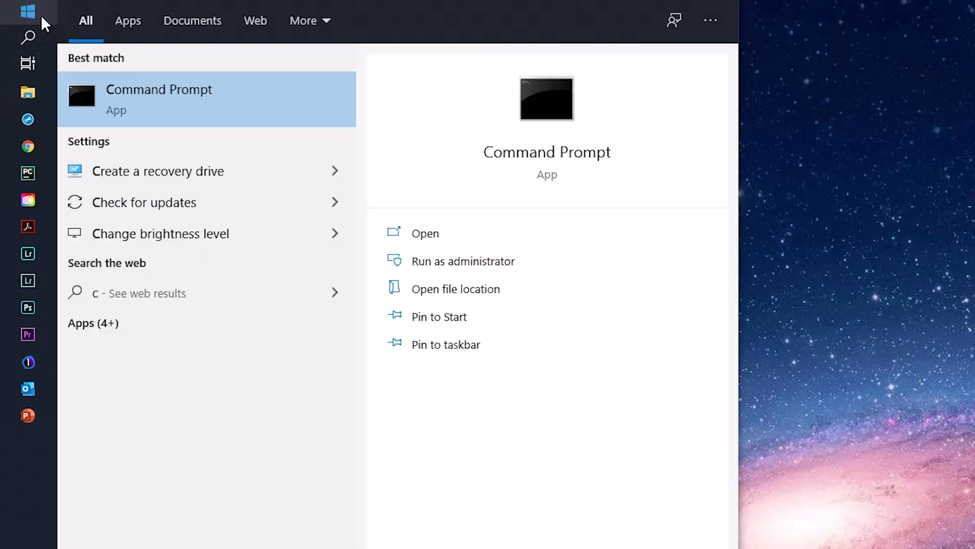
text(reate)
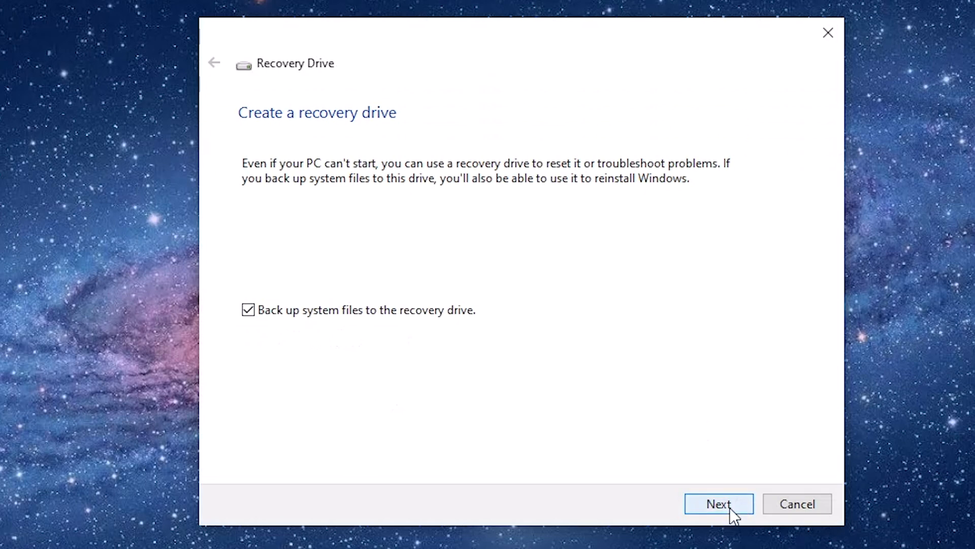
Step: Create a recovery drive with system files backed up on USB Stick (D:)
click(718, 503)
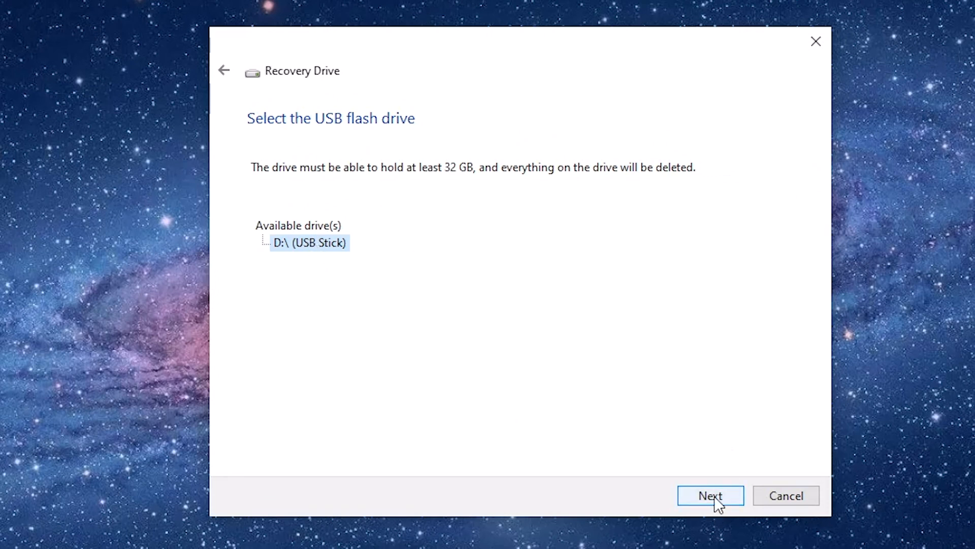
click(711, 496)
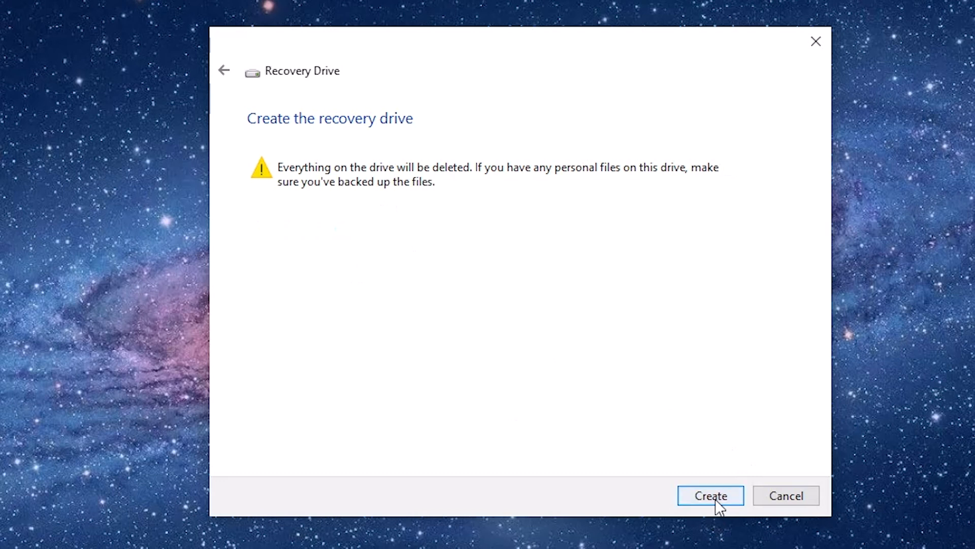
mouse_move(539, 210)
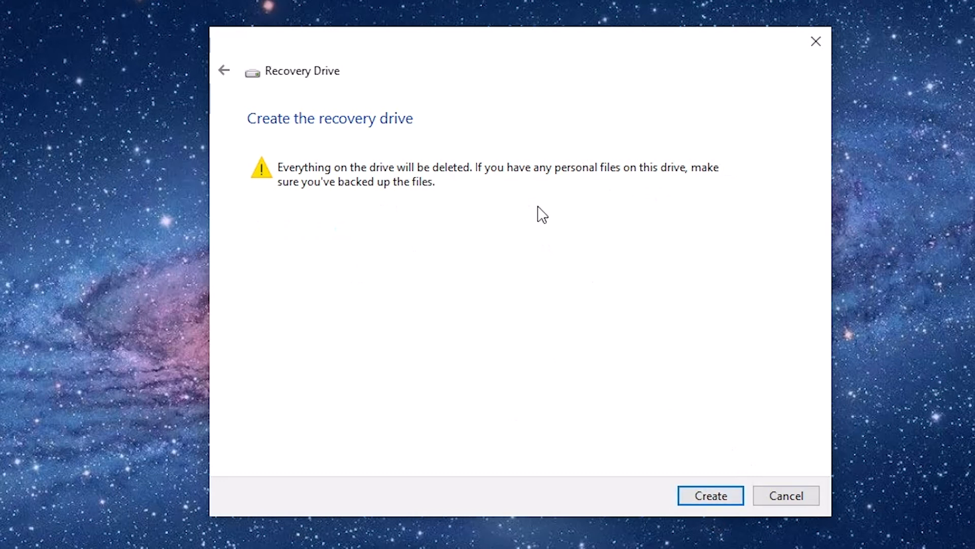
mouse_move(713, 506)
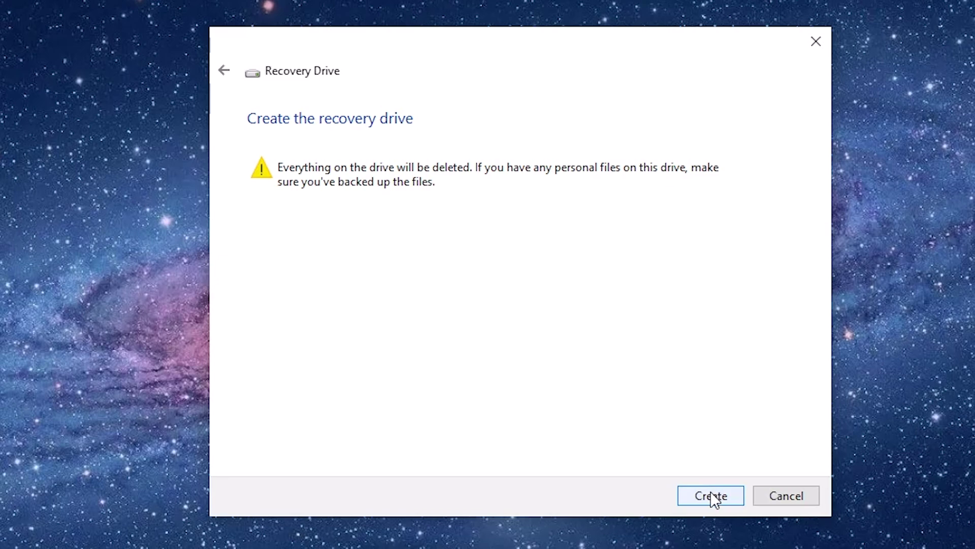
click(710, 496)
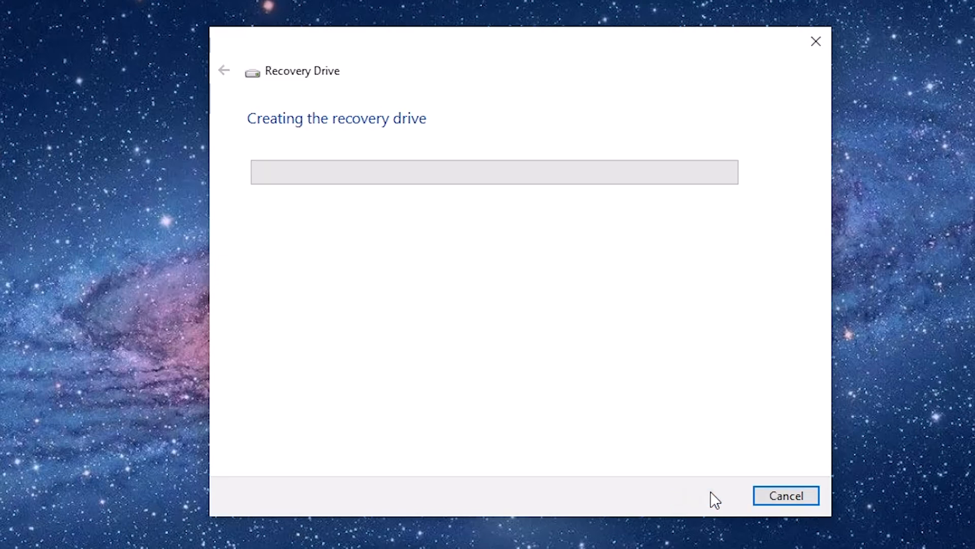